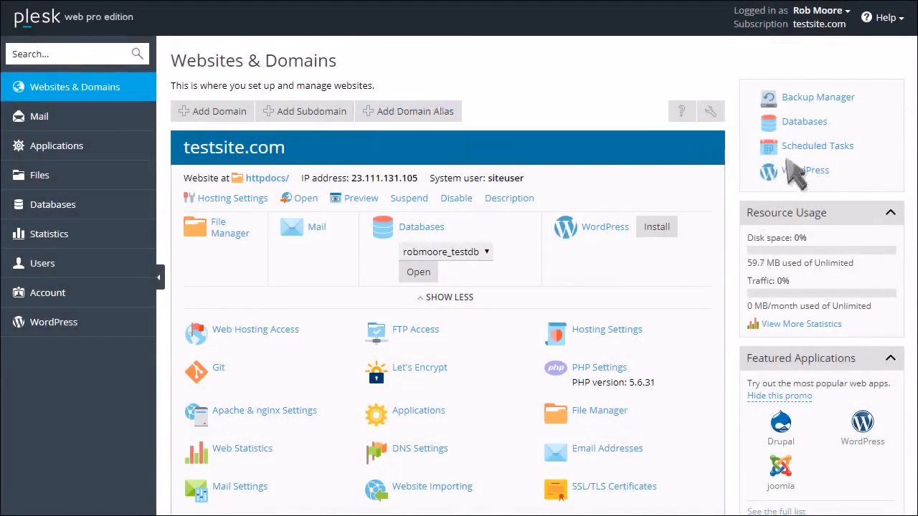
Reach the Backup Manager for testsite.com from Websites & Domains
left_click(817, 98)
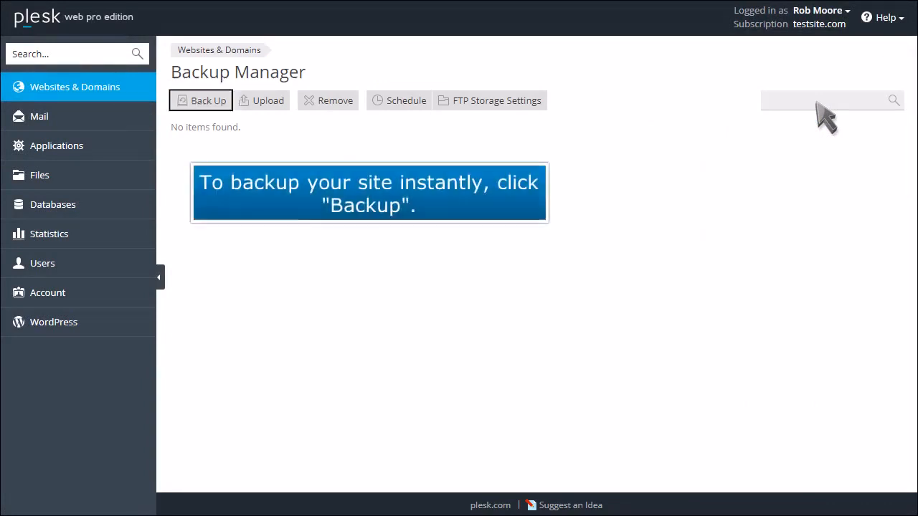
Start a full backup commented 'All configuration and content' with log files excluded
left_click(201, 100)
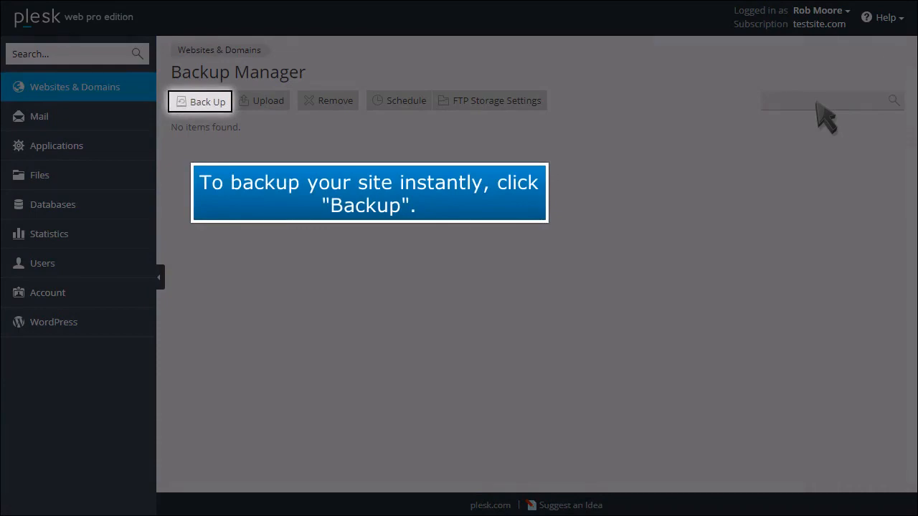
left_click(201, 100)
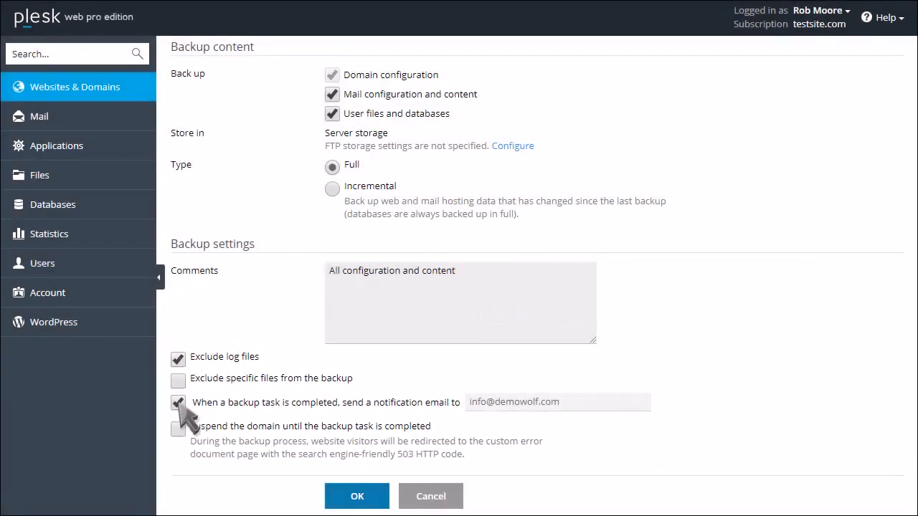
left_click(356, 496)
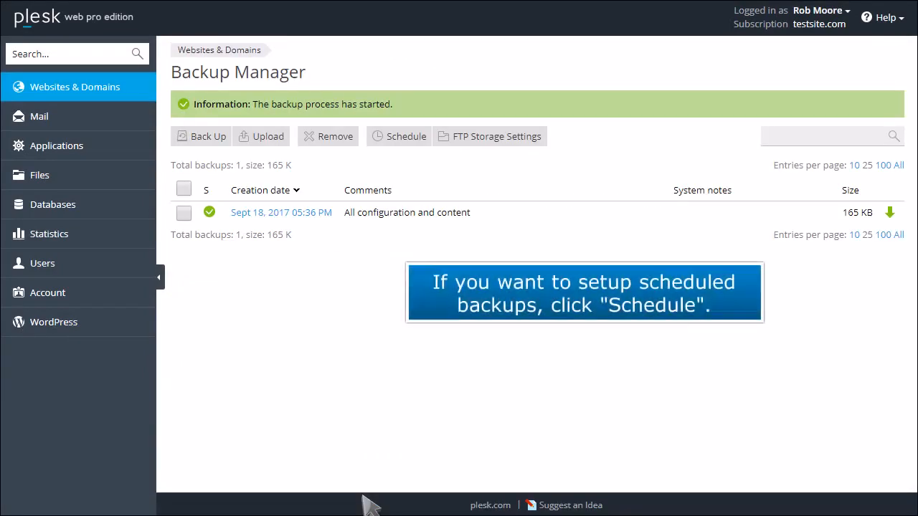
Activate a weekly task on Monday at 17:30 with monthly full backups kept 3 months
left_click(399, 136)
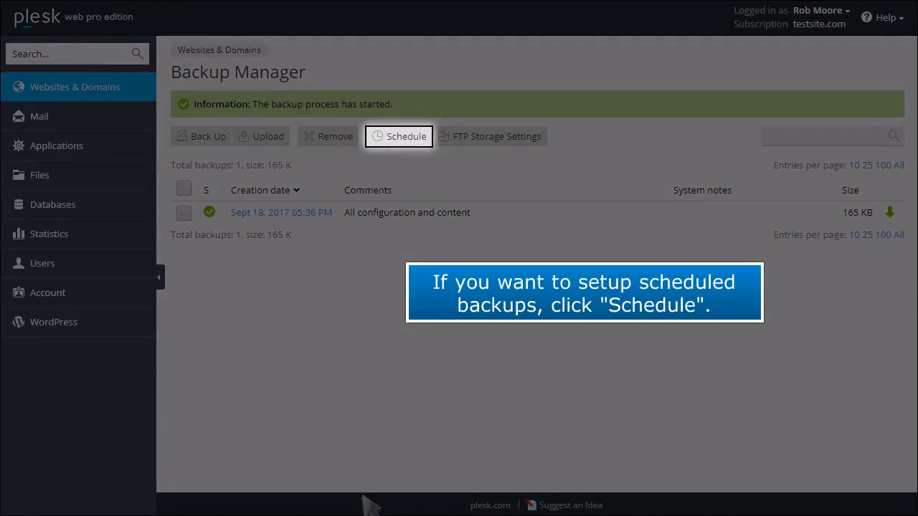
left_click(398, 136)
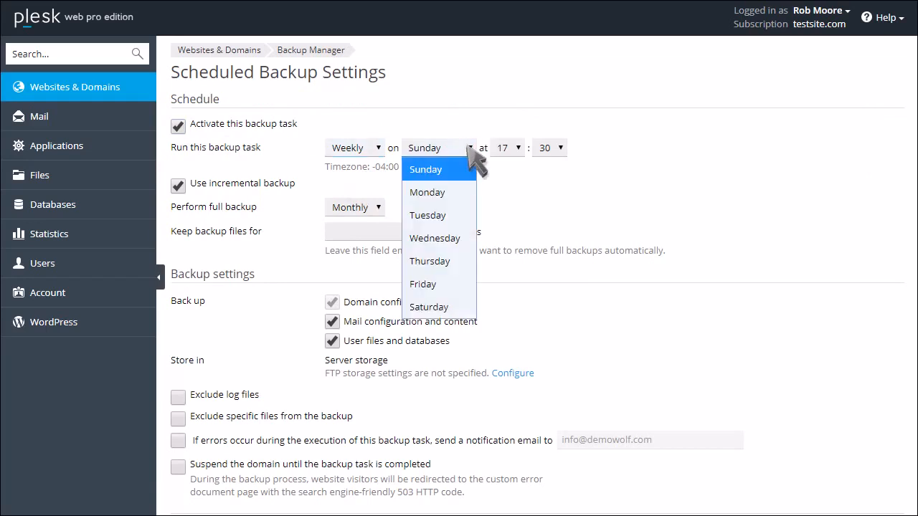
left_click(428, 192)
type("3")
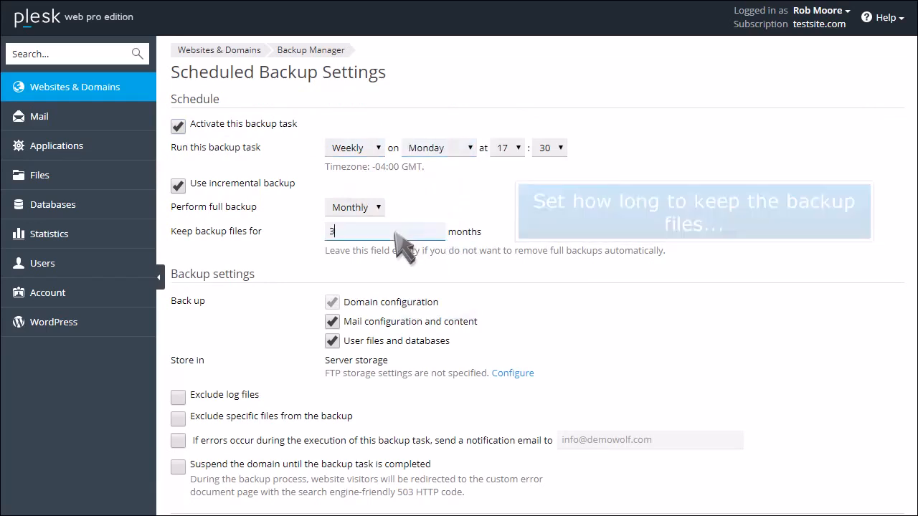
Exclude log files, enable error notification emails, and save the scheduled task
scroll("down", 3)
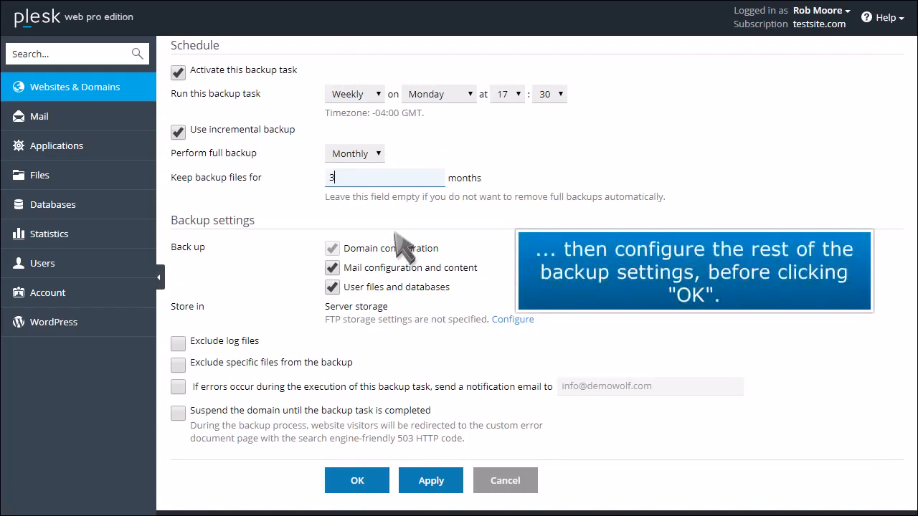
left_click(177, 342)
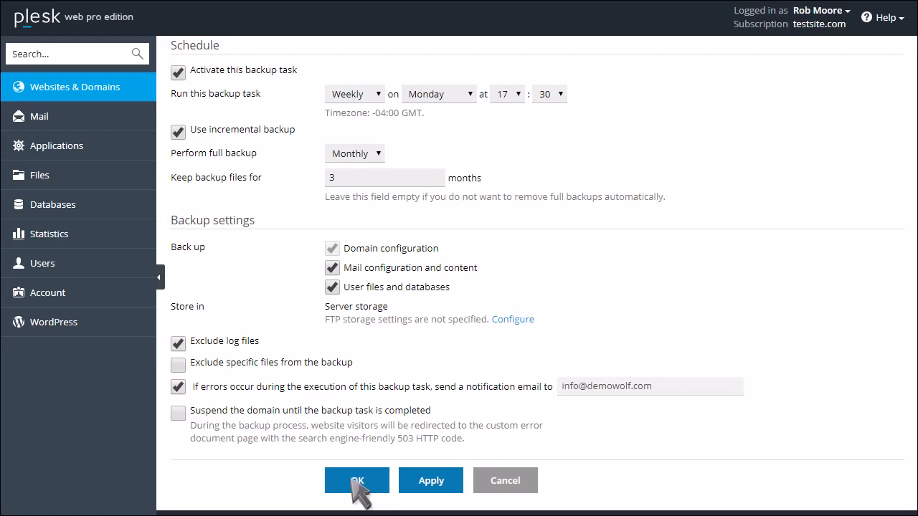
left_click(356, 481)
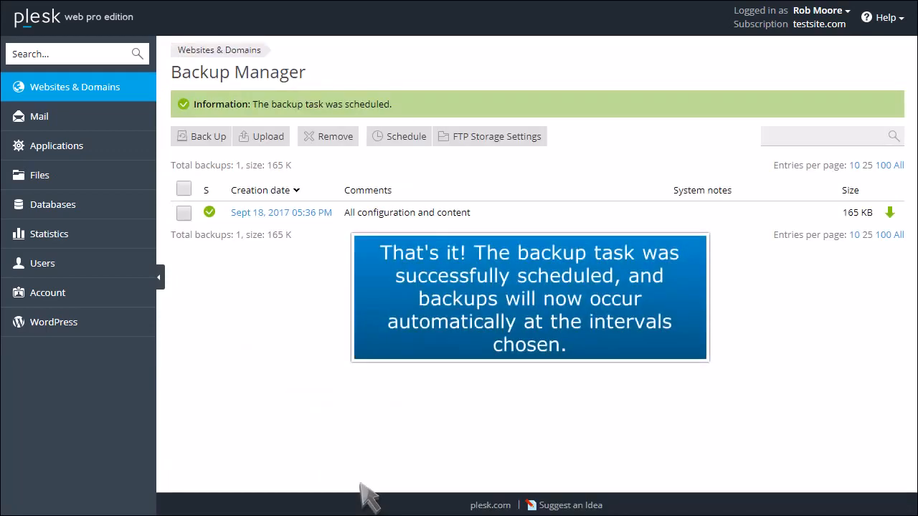